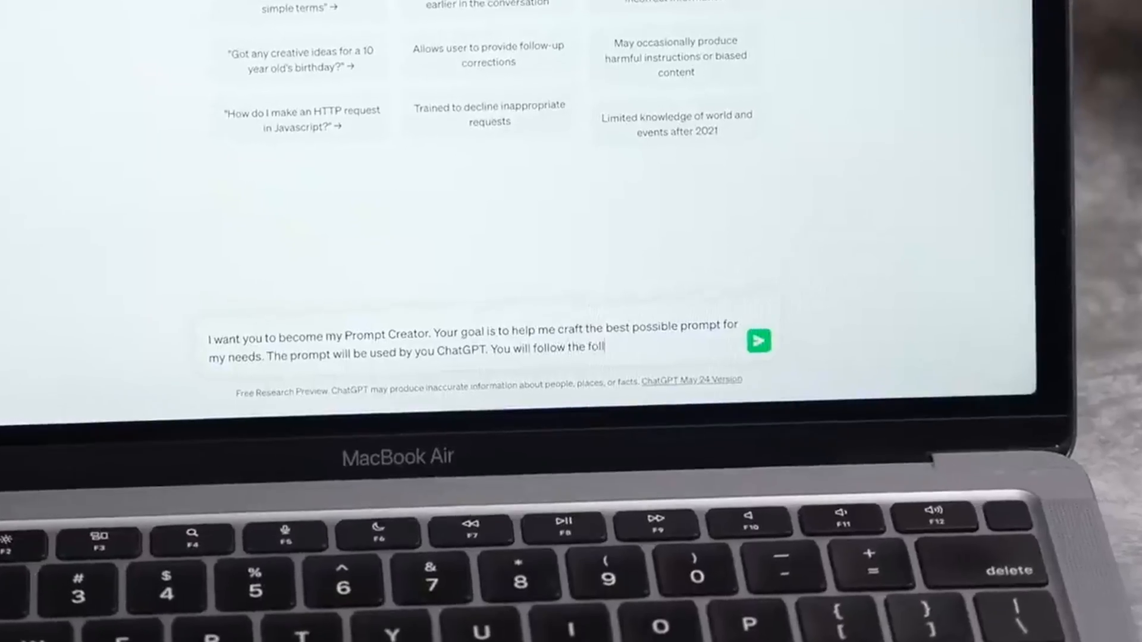
Send the request to explain every physics exam topic like to a 5-year-old and follow the reply
{"action": "left_click", "coordinate": [757, 341]}
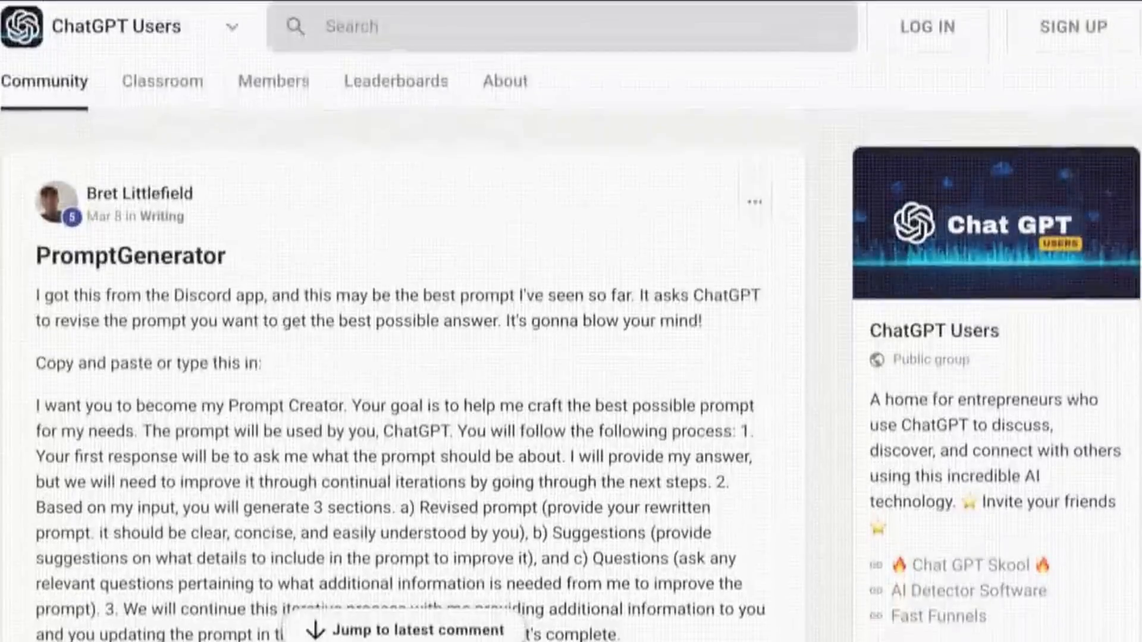
{"action": "scroll", "scroll_direction": "down", "scroll_amount": 3}
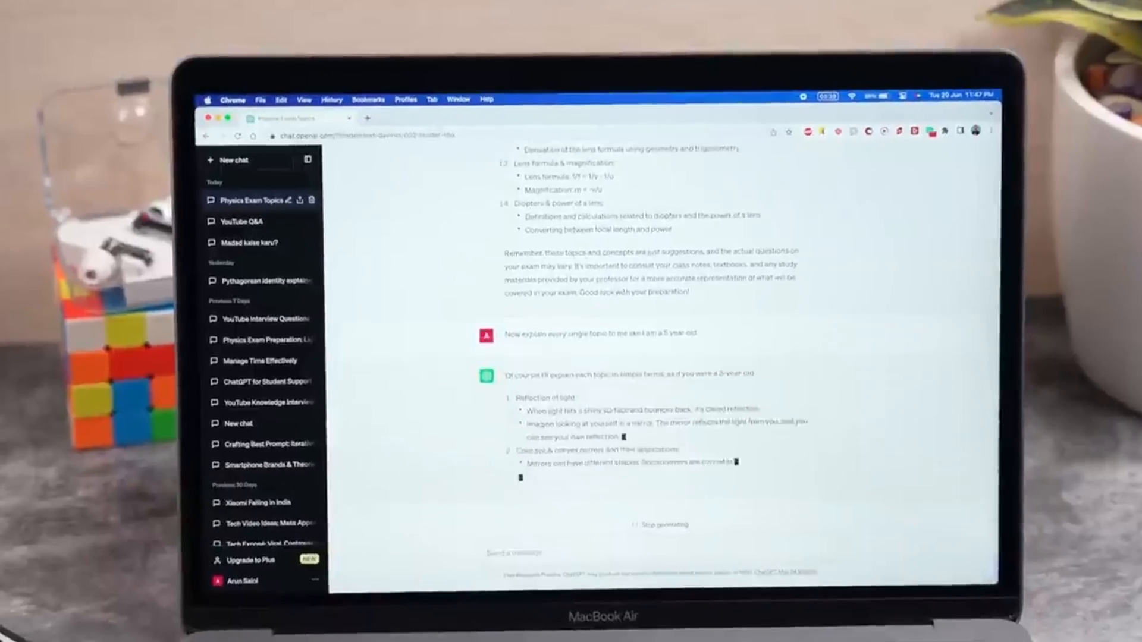
Follow the reply listing five cold water therapy website ideas and select text across it
{"action": "scroll", "scroll_direction": "down", "scroll_amount": 3}
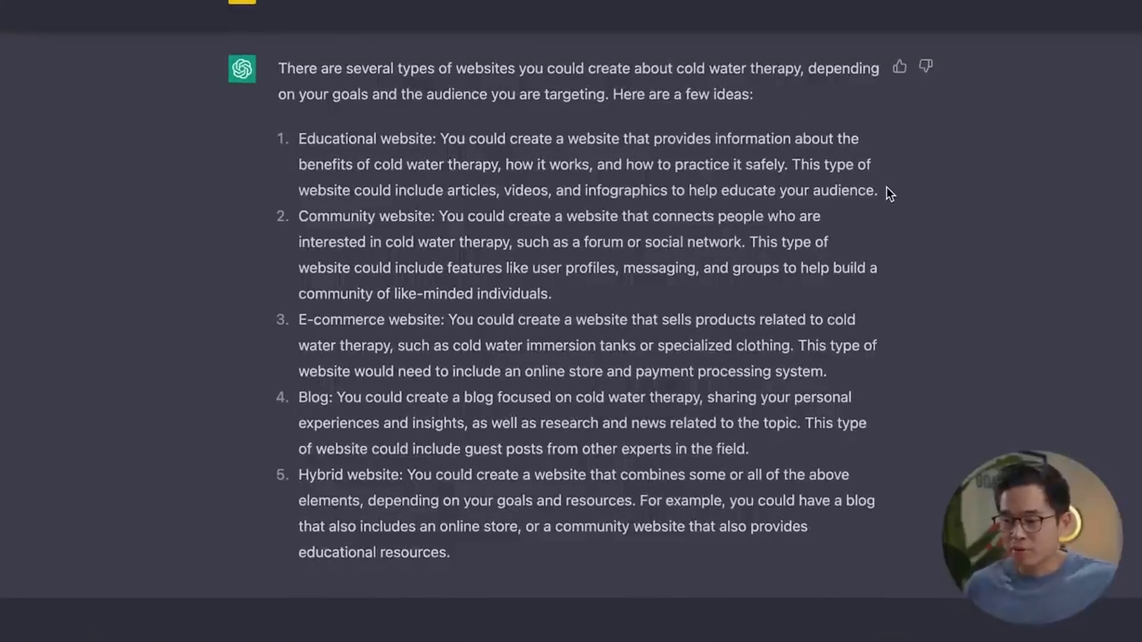
{"action": "left_click_drag", "start_coordinate": [298, 138], "coordinate": [878, 191]}
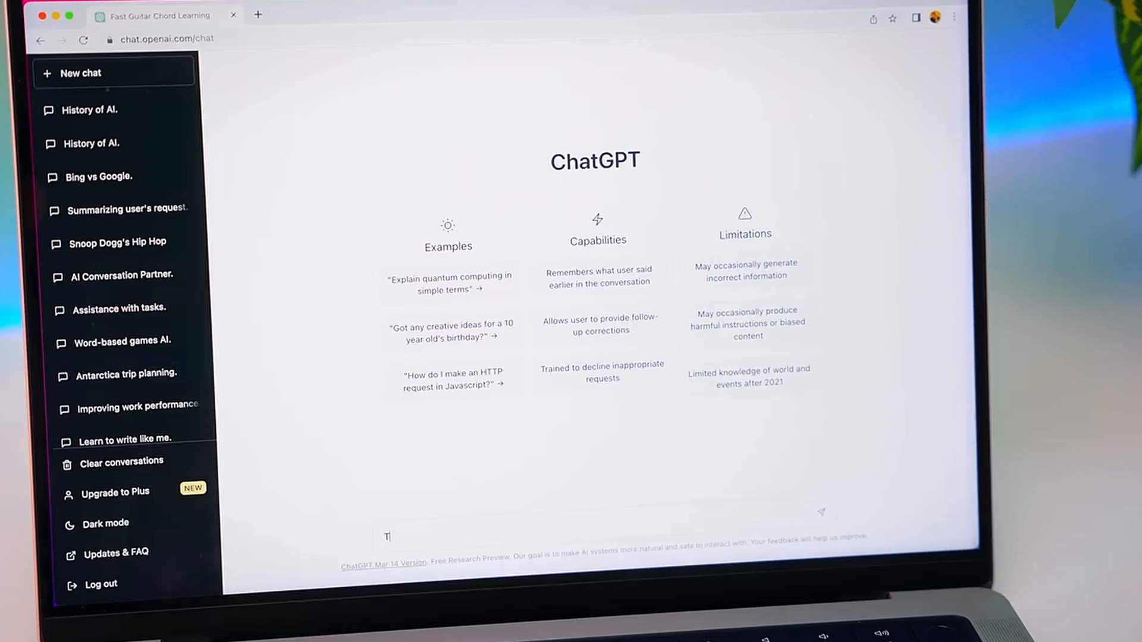
Write "Teach me guitar chords" in the message box
{"action": "type", "text": "Teach me g"}
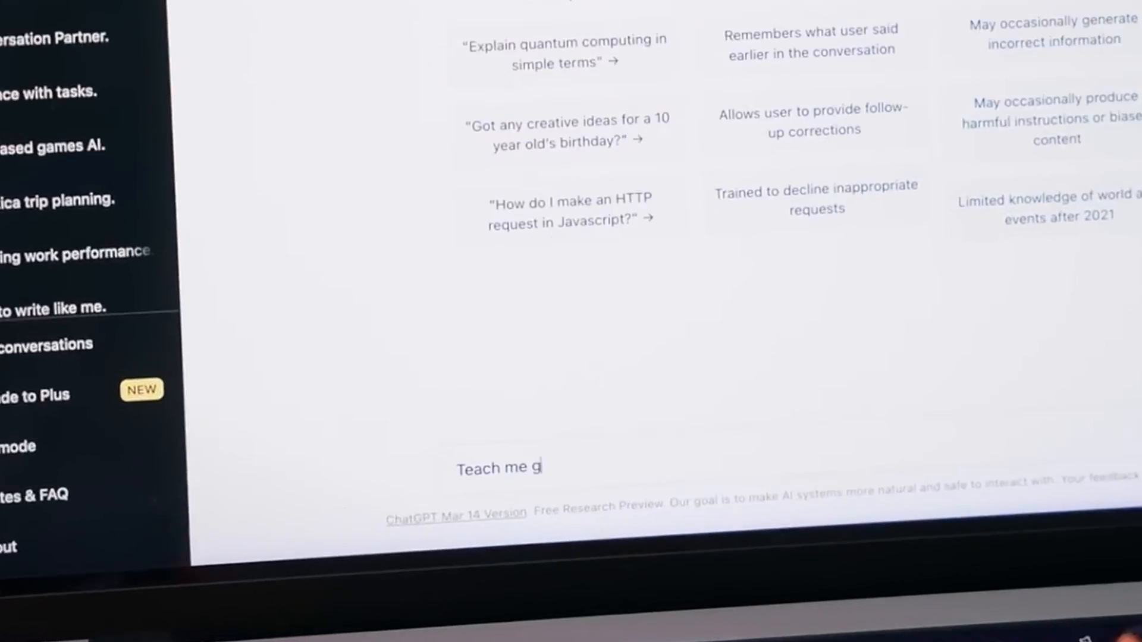
{"action": "type", "text": "uitar chords"}
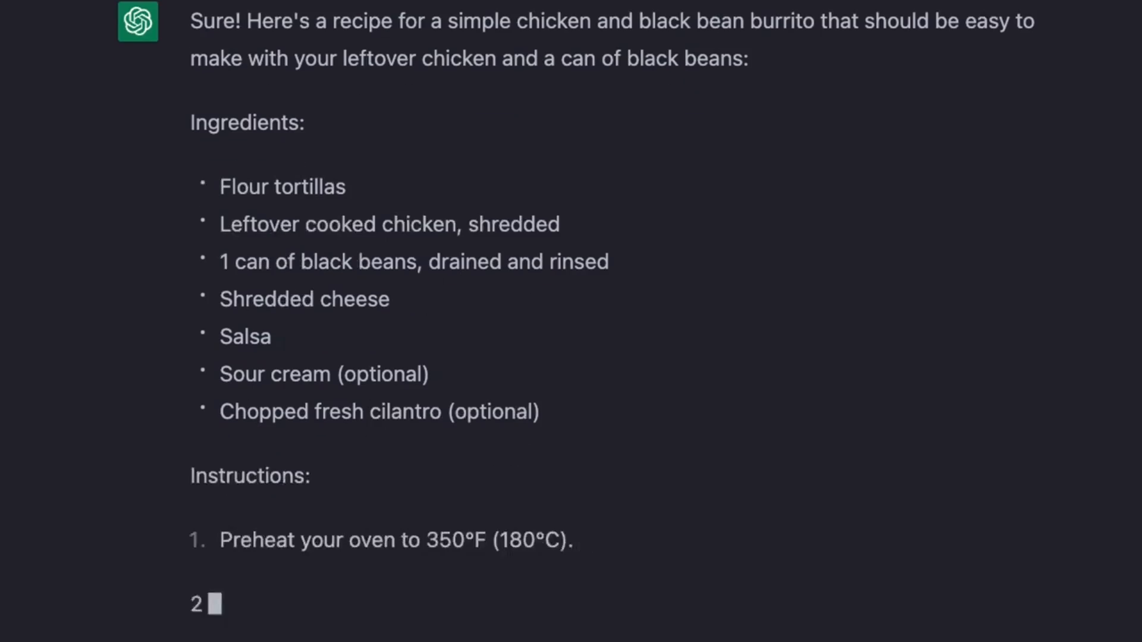
Follow the log(x+1)-log(x-1)=log(x^2-1) solution to its conclusion x = -2 or x = 1
{"action": "scroll", "scroll_direction": "down", "scroll_amount": 3}
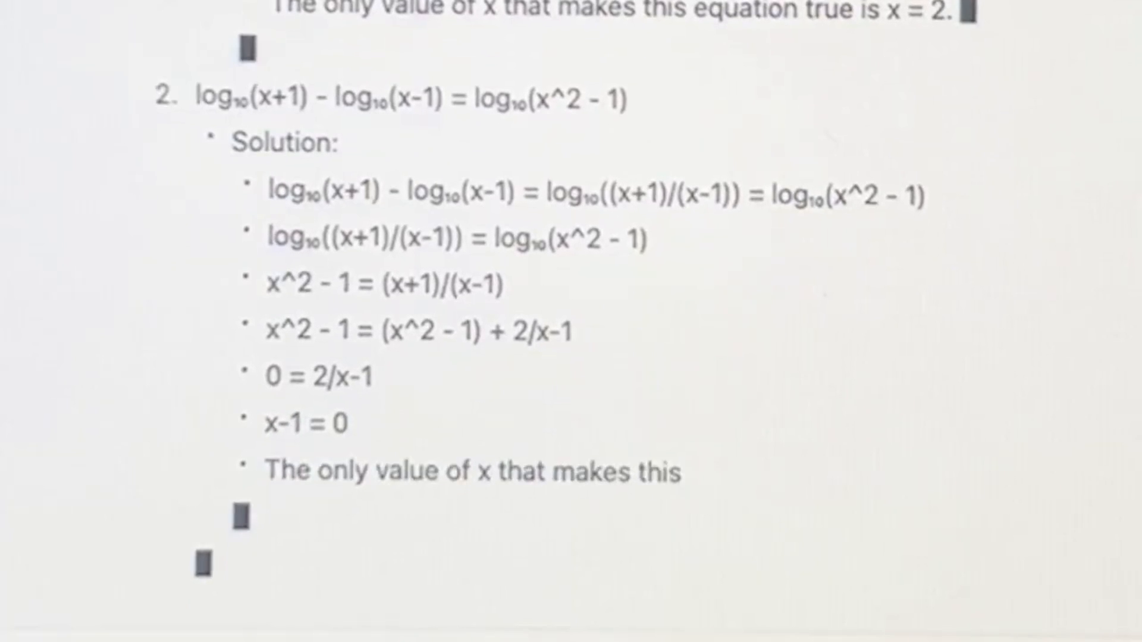
{"action": "type", "text": "equation true is x = 1."}
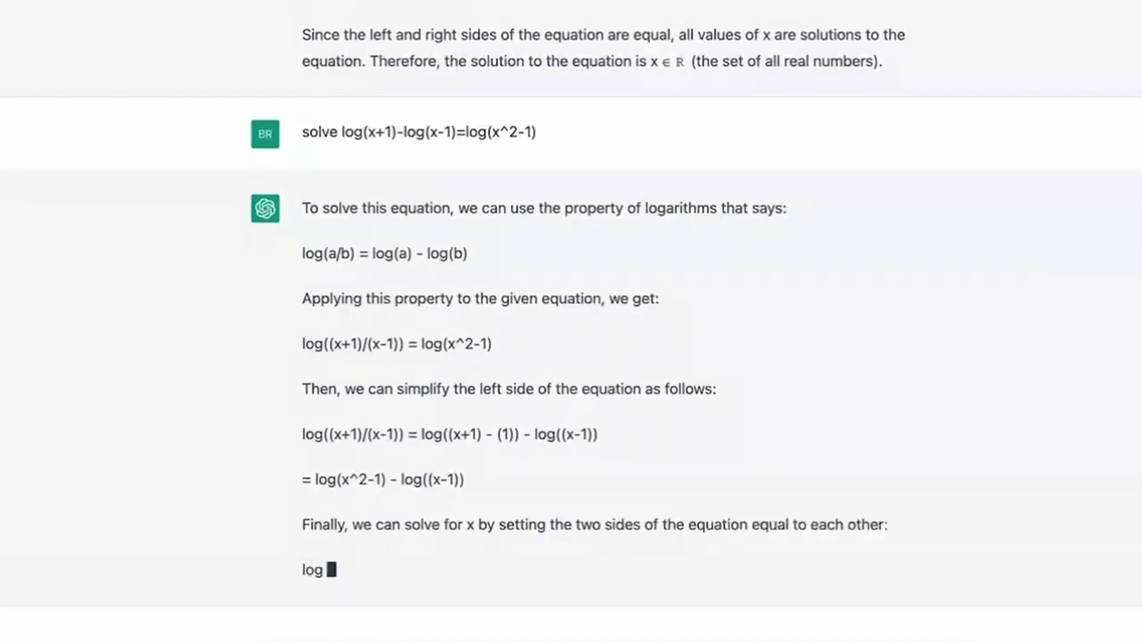
{"action": "scroll", "scroll_direction": "down", "scroll_amount": 3}
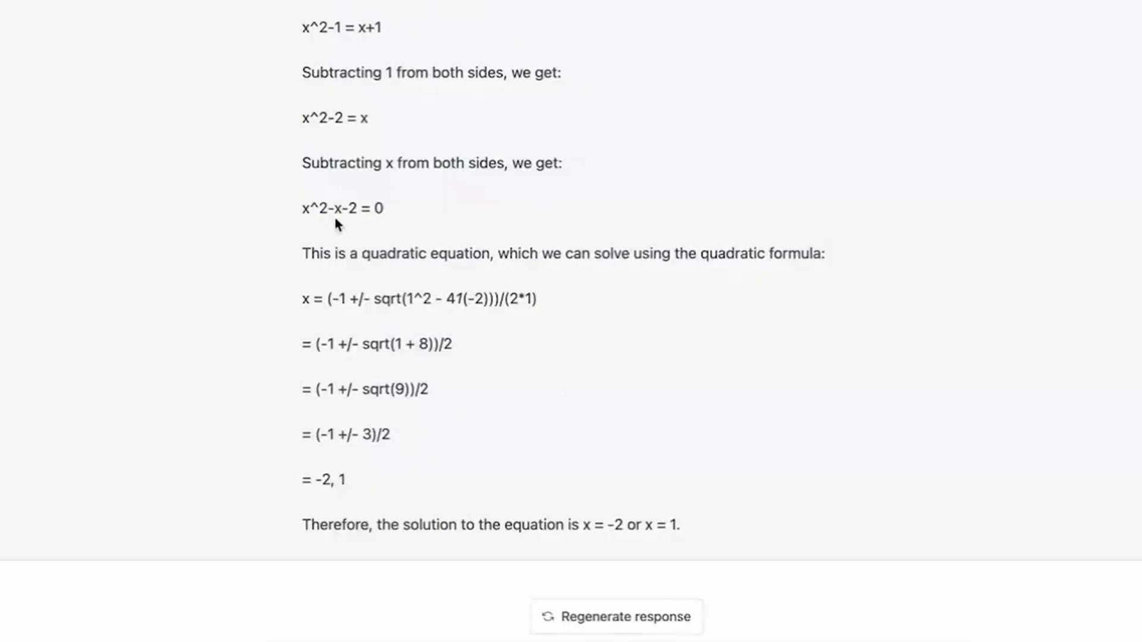
{"action": "mouse_move", "coordinate": [362, 221]}
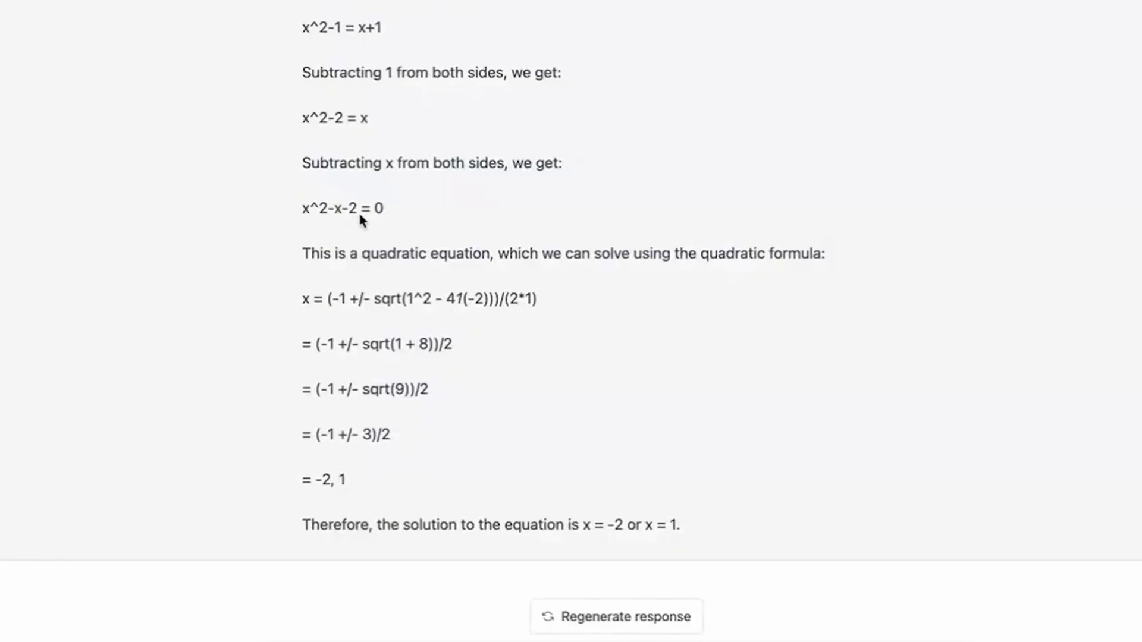